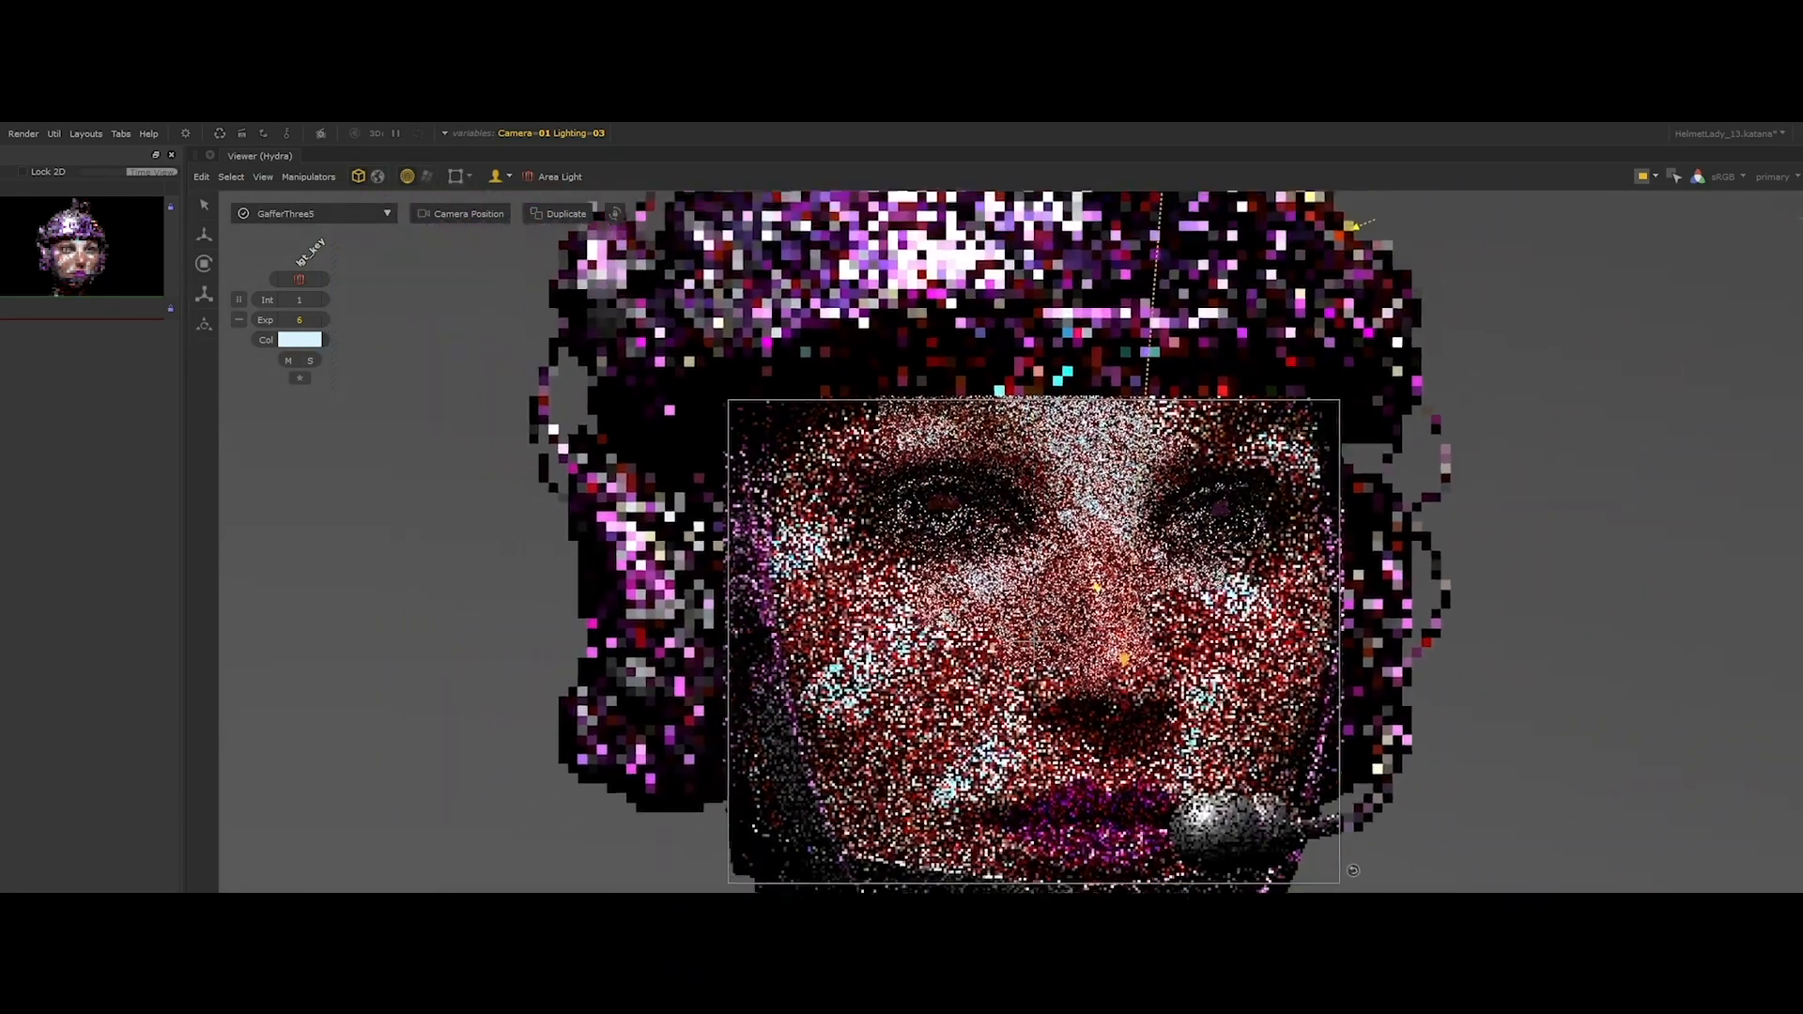
# Set the area light's Col swatch to a warm cream colour in the viewer manipulator
pyautogui.click(301, 319)
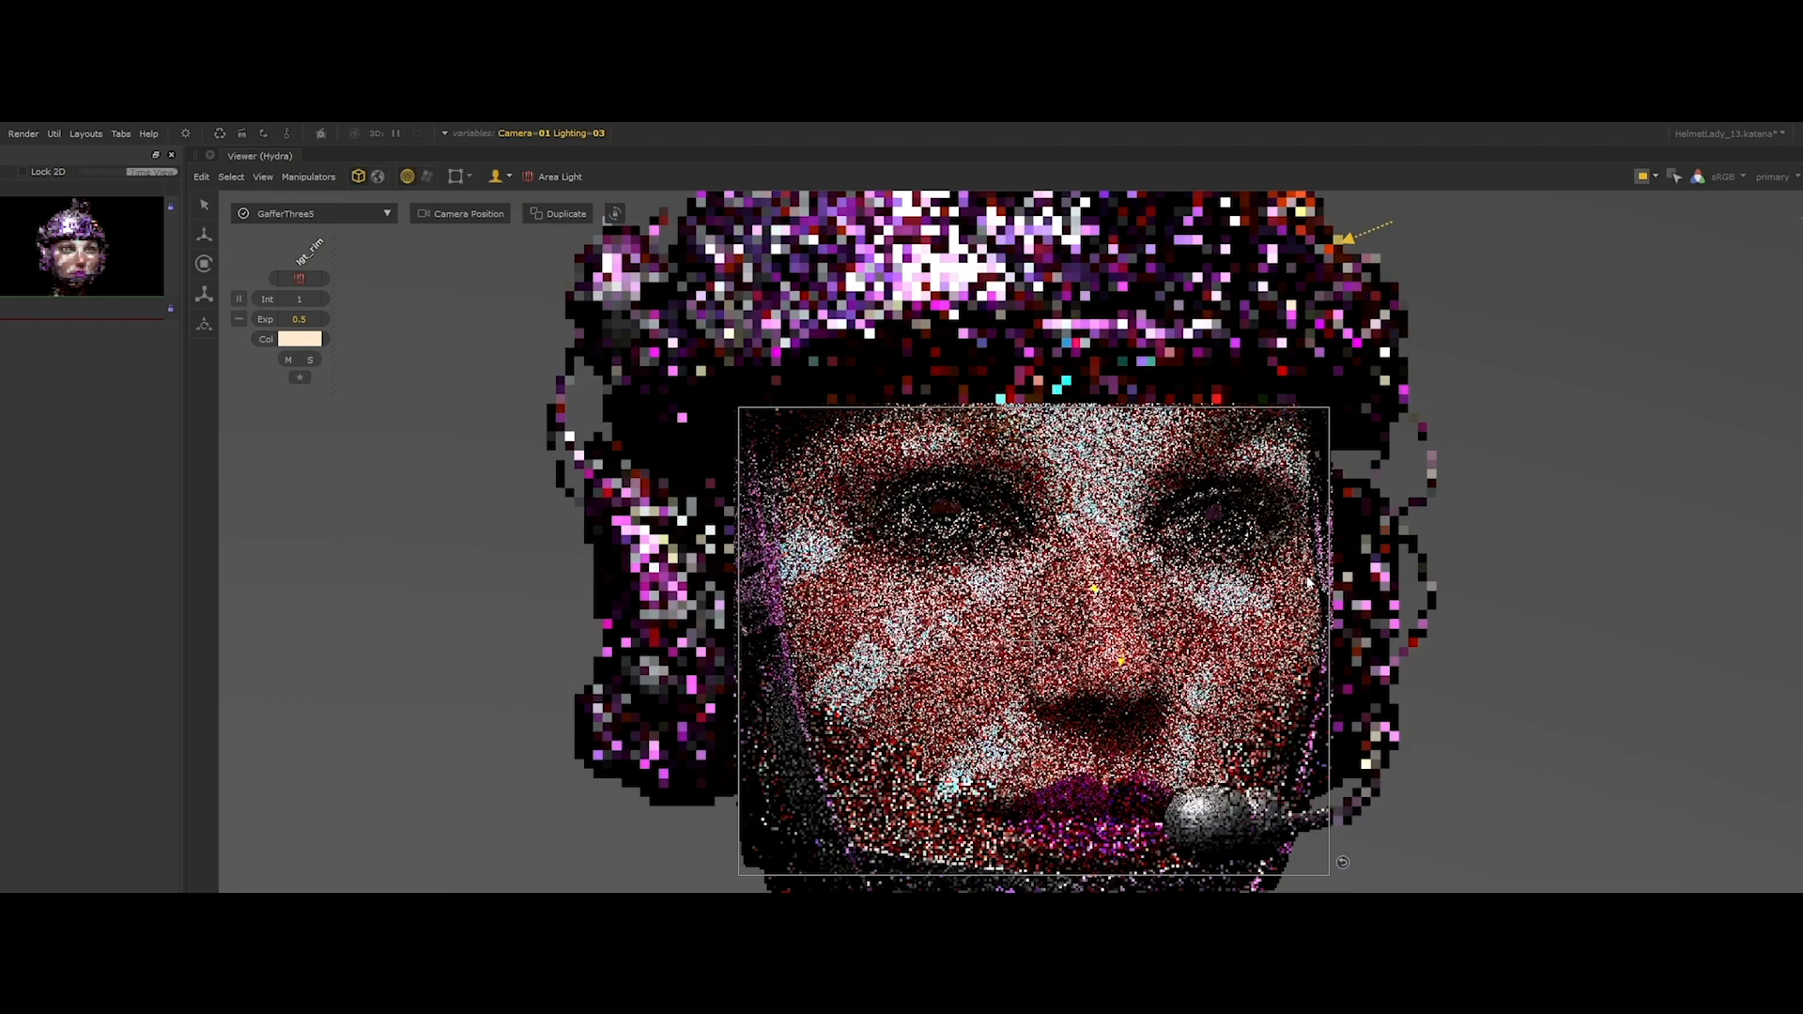